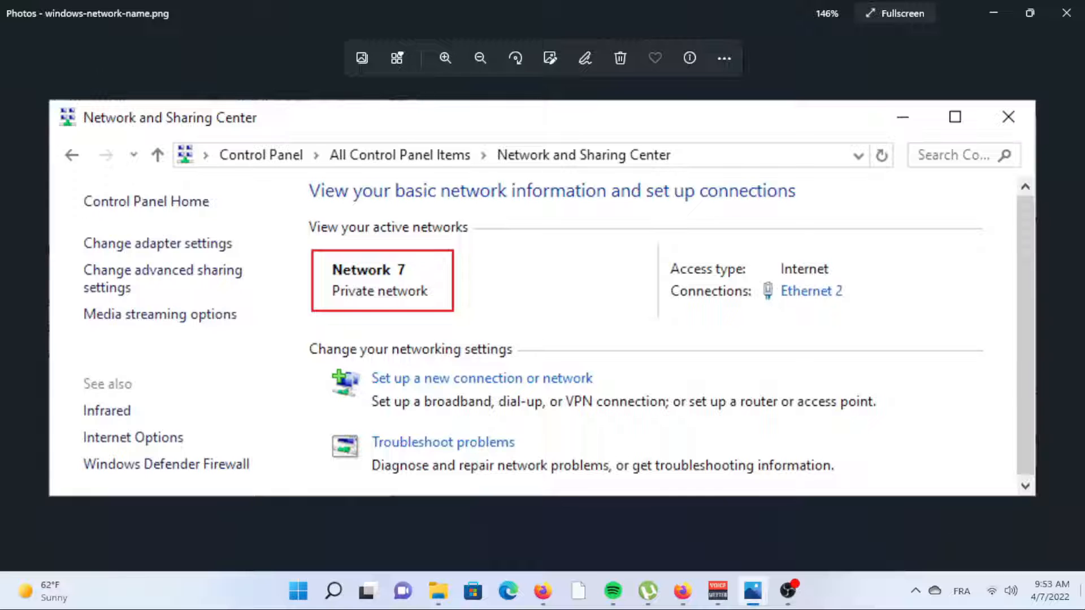
pyautogui.moveTo(78, 196)
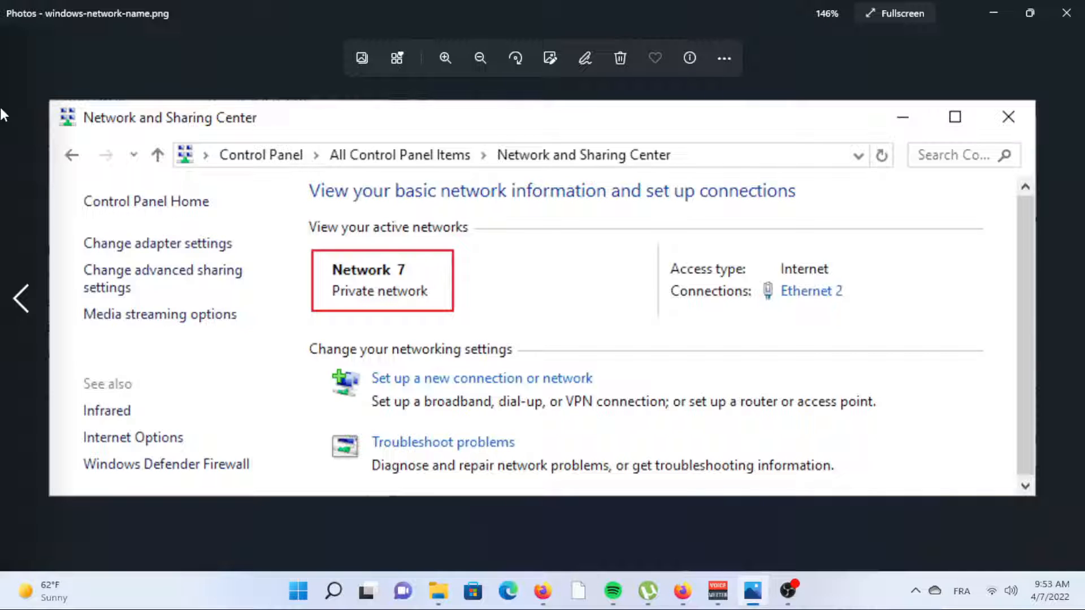
pyautogui.moveTo(4, 380)
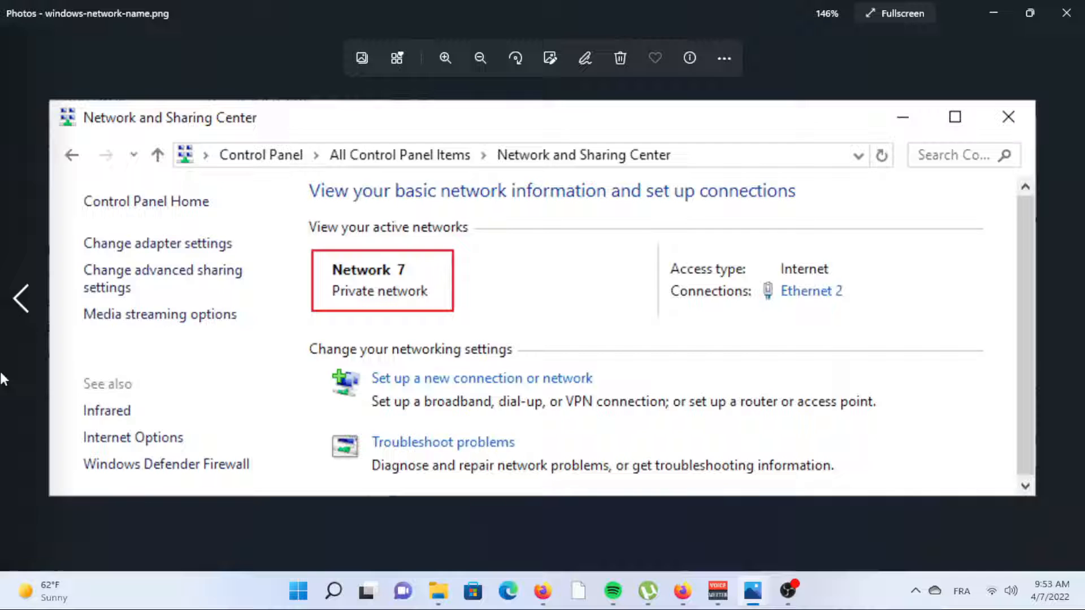
# Reach the Wi-Fi adapter rename dialog under Network & internet and save a new adapter name.
pyautogui.click(297, 591)
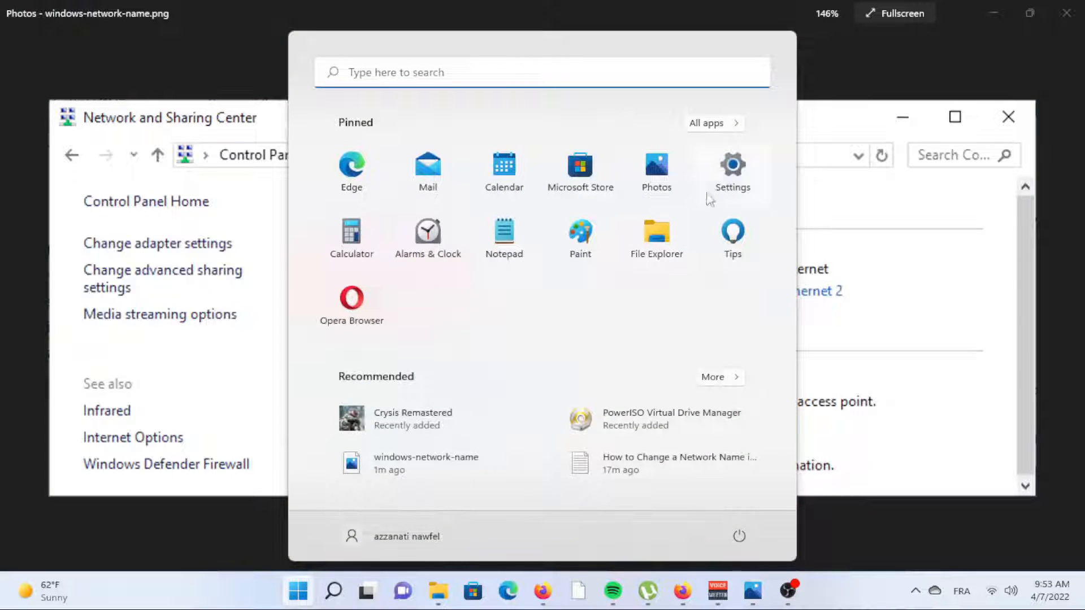
pyautogui.click(731, 169)
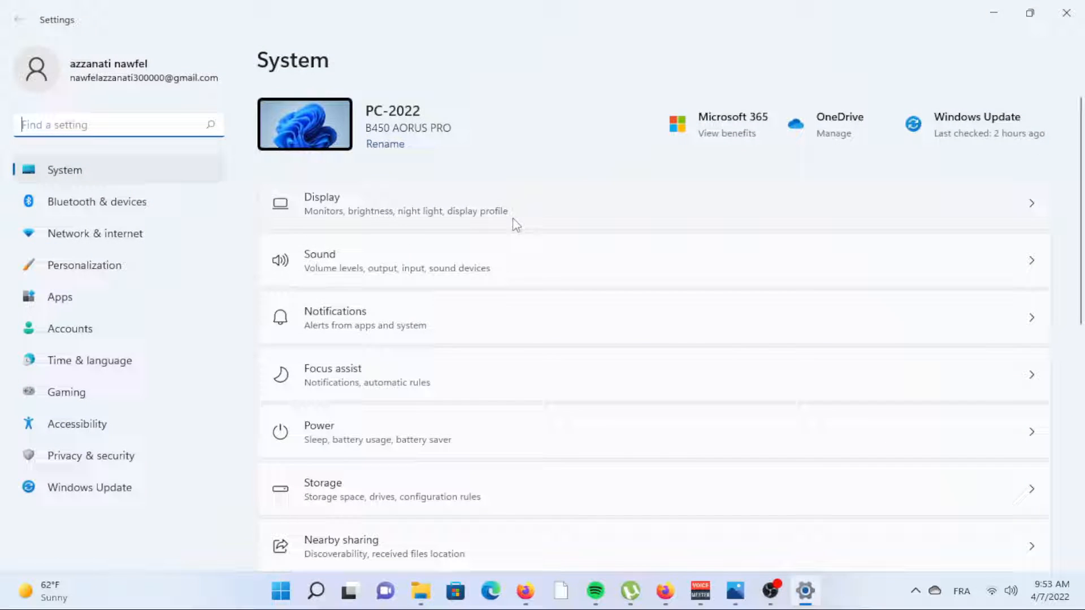
pyautogui.moveTo(429, 272)
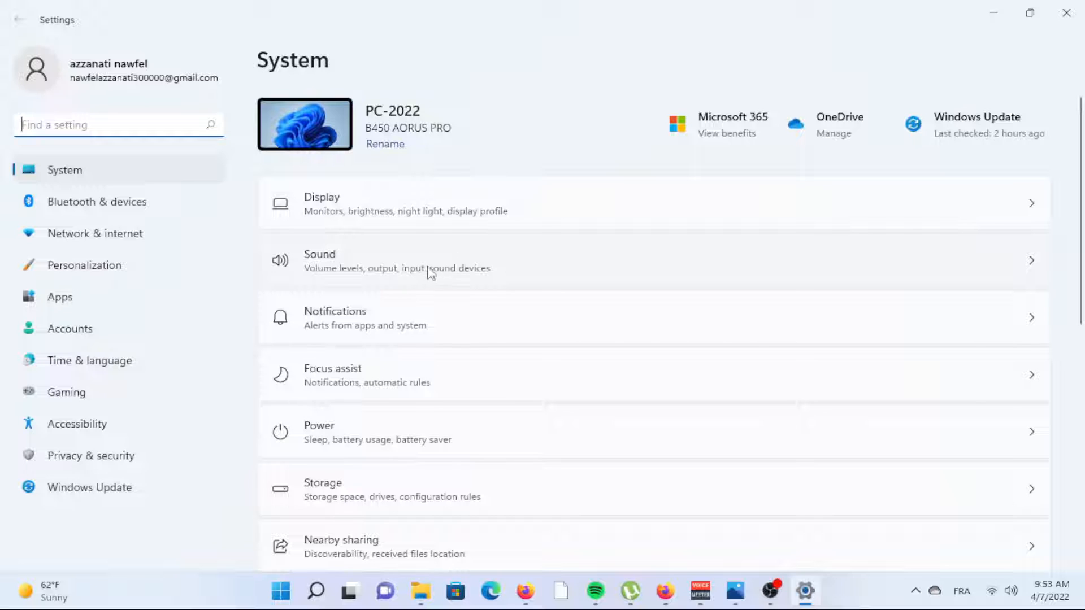
pyautogui.moveTo(95, 233)
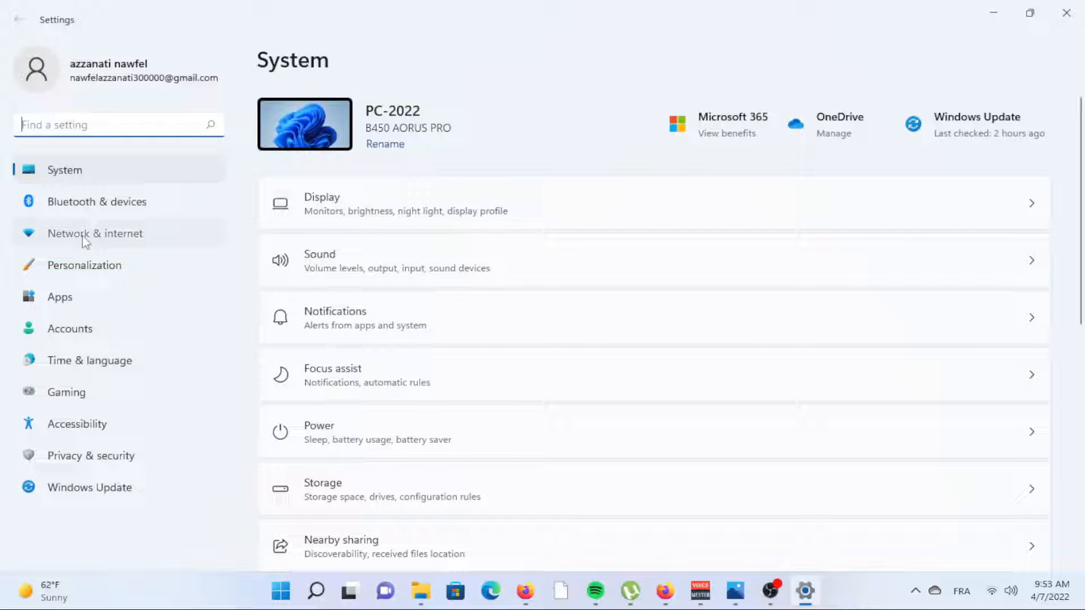
pyautogui.click(95, 233)
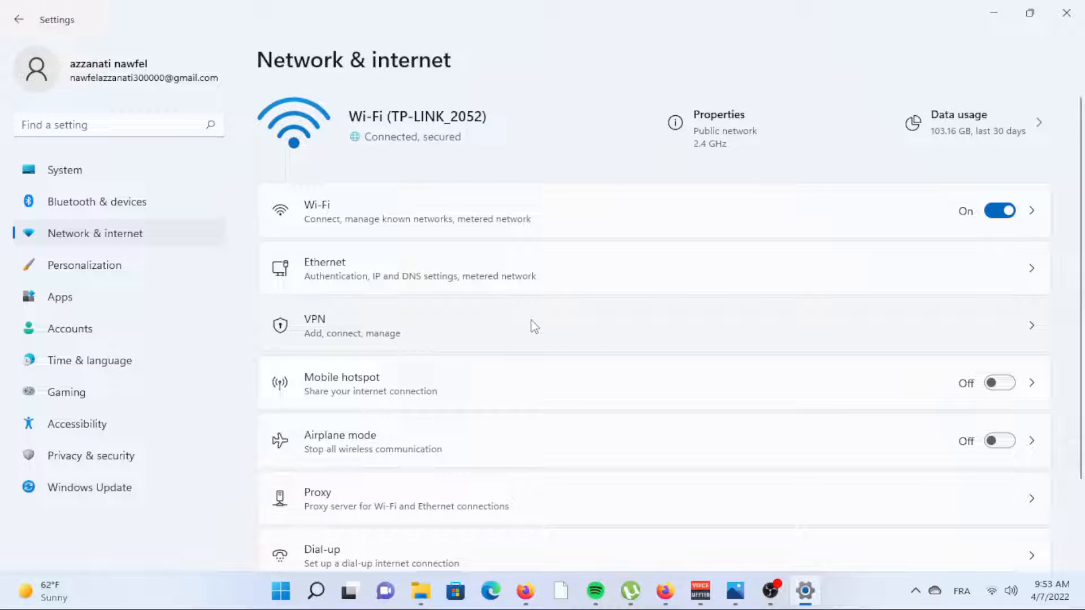
pyautogui.scroll(-3)
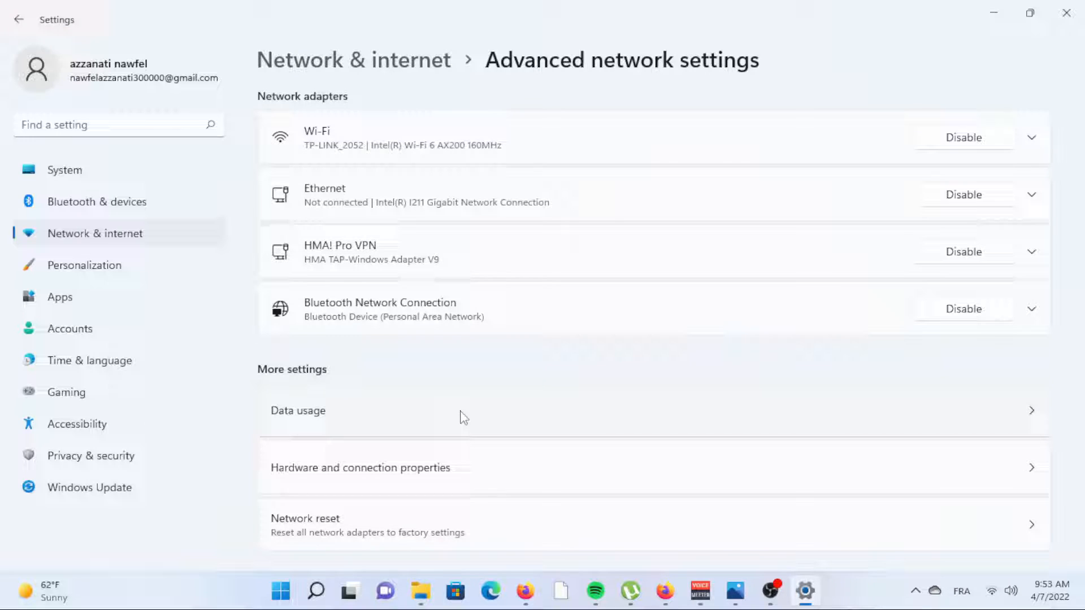
pyautogui.moveTo(506, 422)
pyautogui.write('tp-link/20')
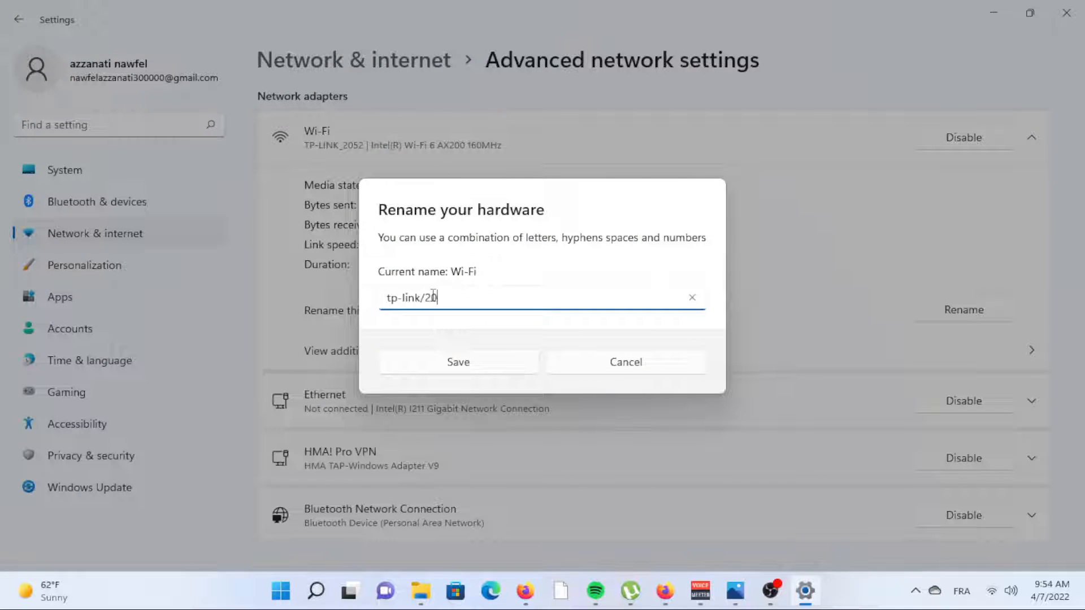
pyautogui.click(457, 362)
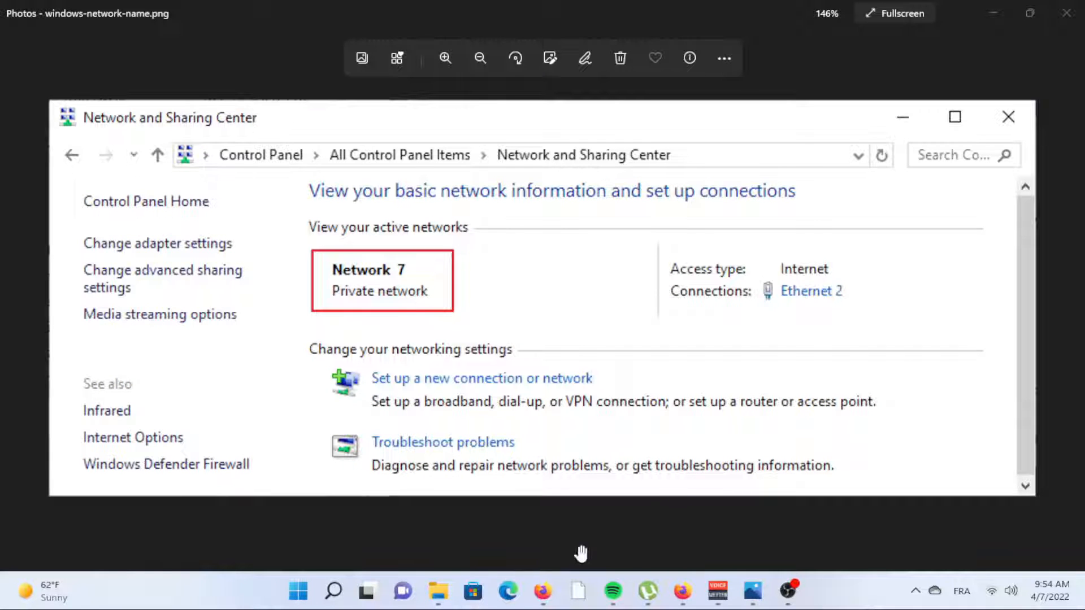
# Reach Control Panel's Network and Sharing Center for TP-LINK_2052 and list the network adapters.
pyautogui.click(297, 591)
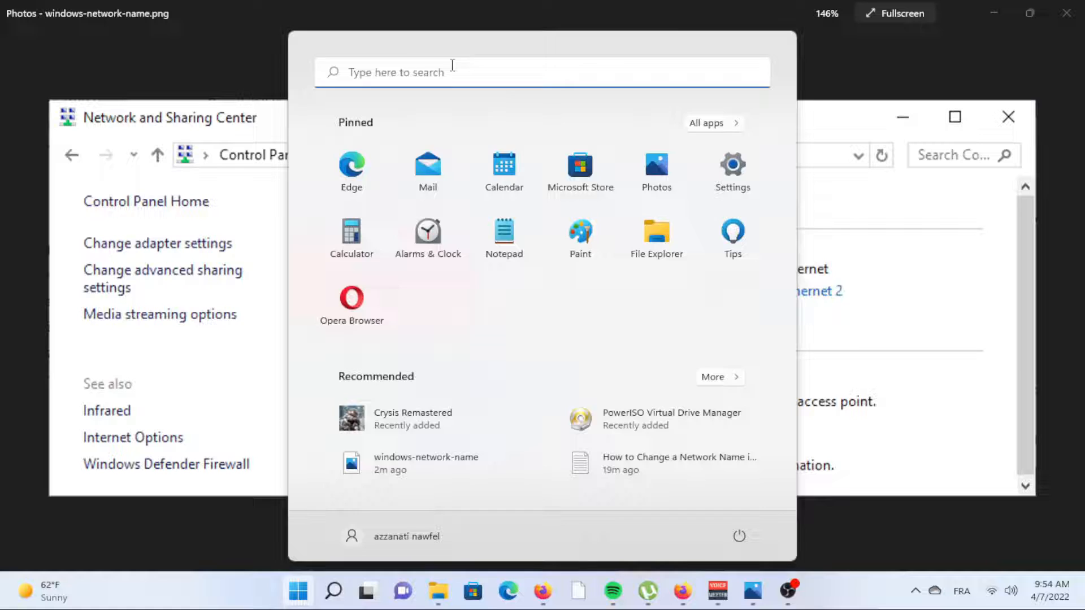
pyautogui.write('command Prompt')
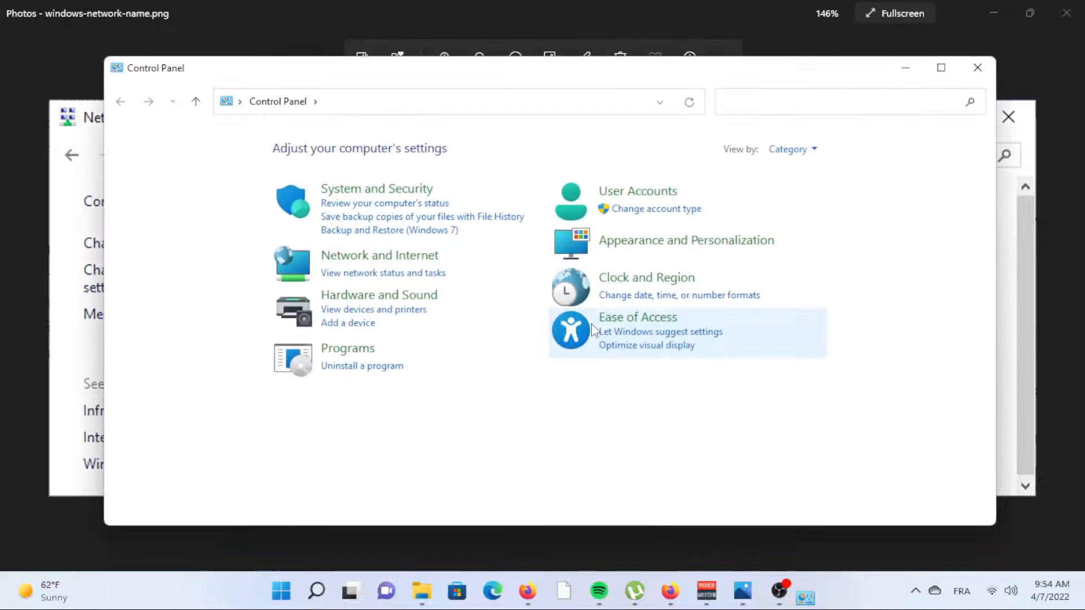
pyautogui.moveTo(400, 254)
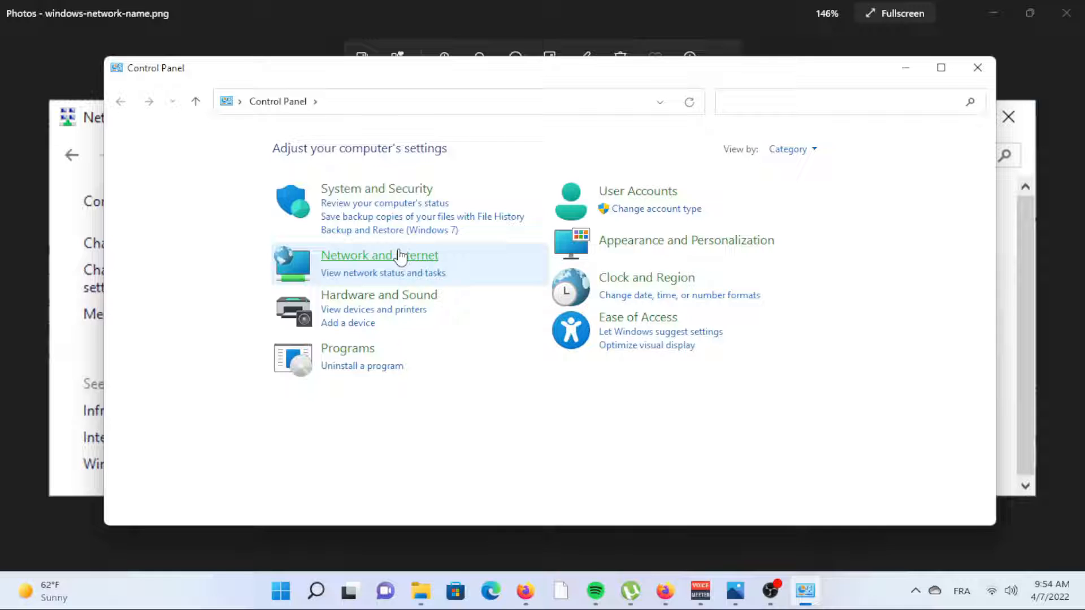
pyautogui.click(380, 256)
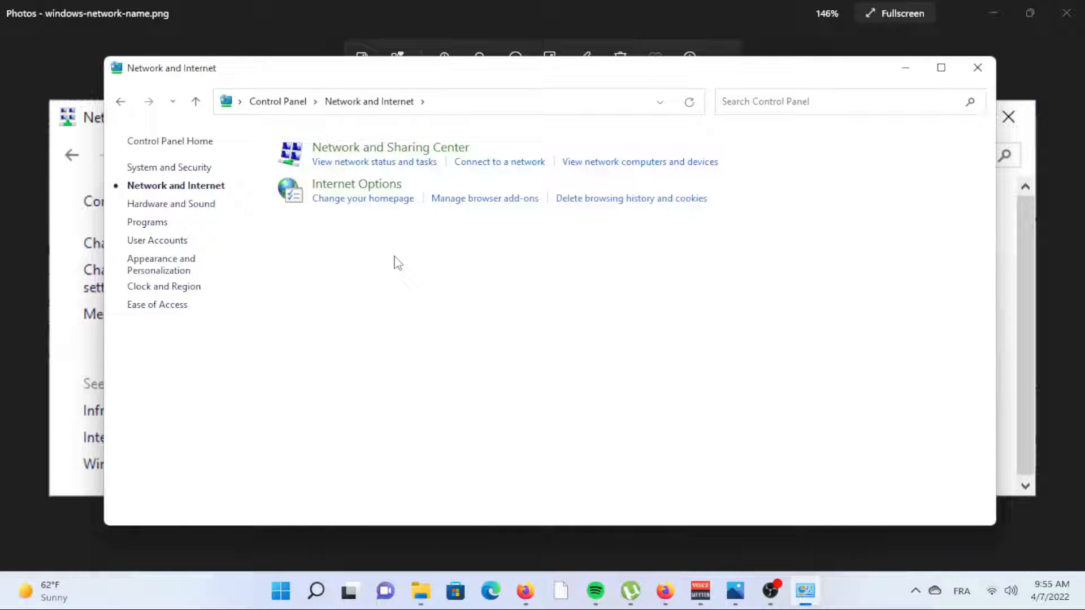
pyautogui.moveTo(287, 258)
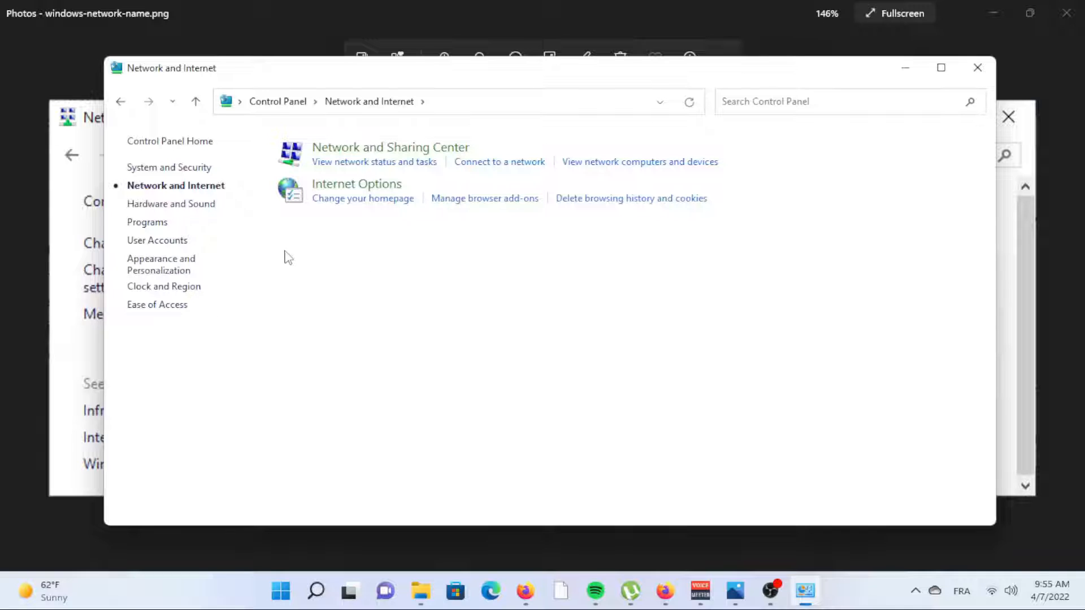
pyautogui.moveTo(348, 151)
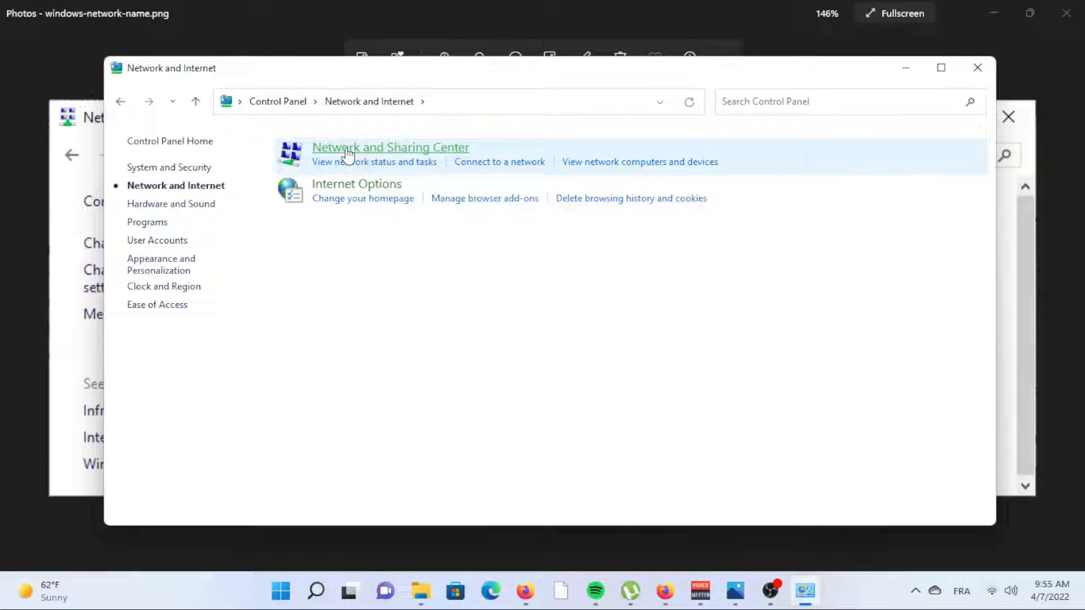
pyautogui.moveTo(391, 208)
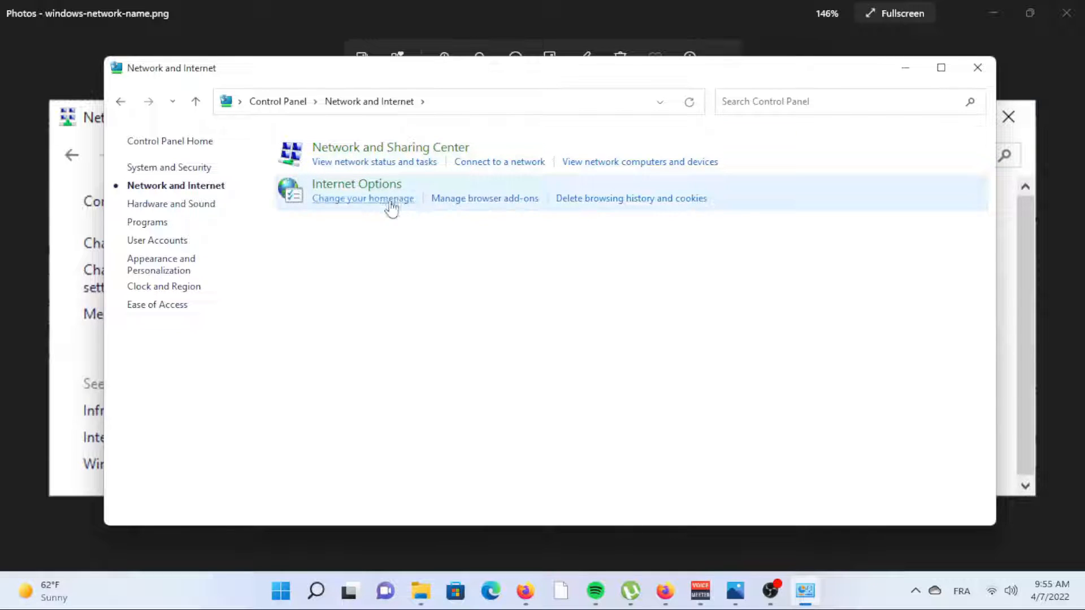
pyautogui.moveTo(398, 234)
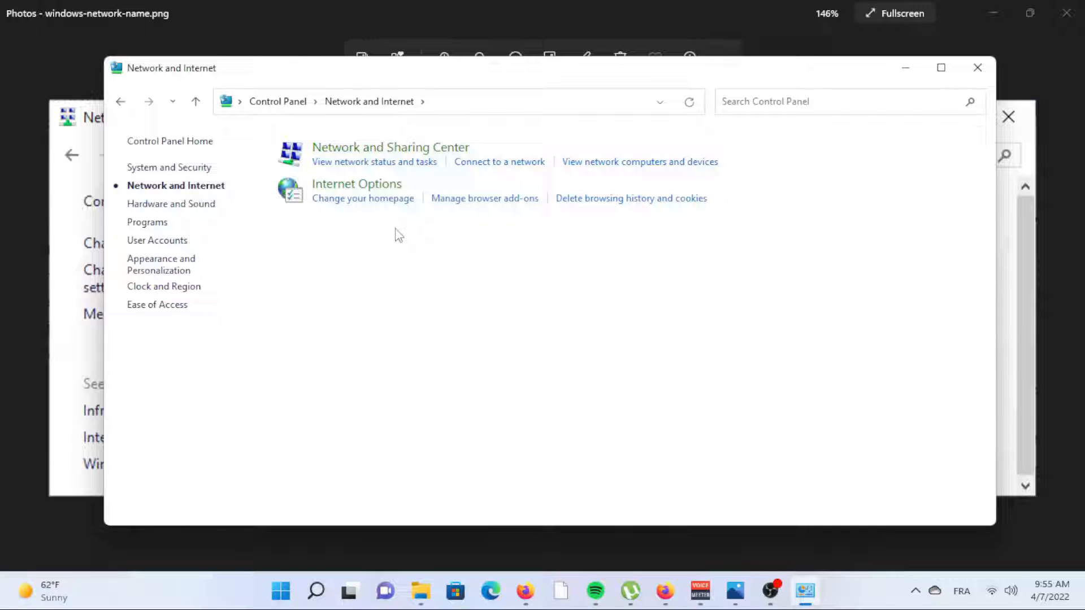
pyautogui.moveTo(390, 147)
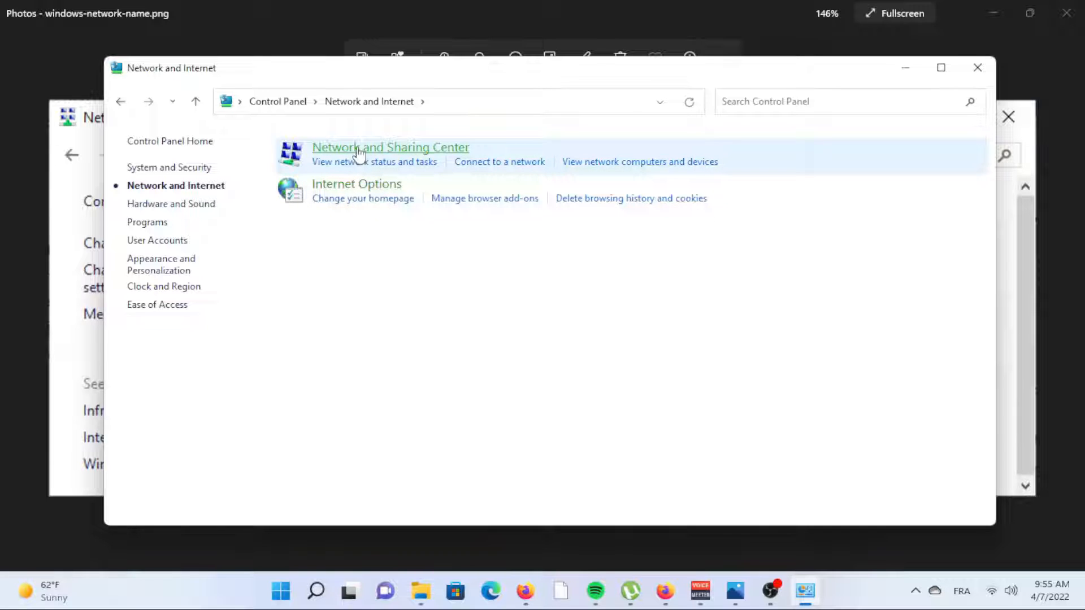
pyautogui.click(390, 146)
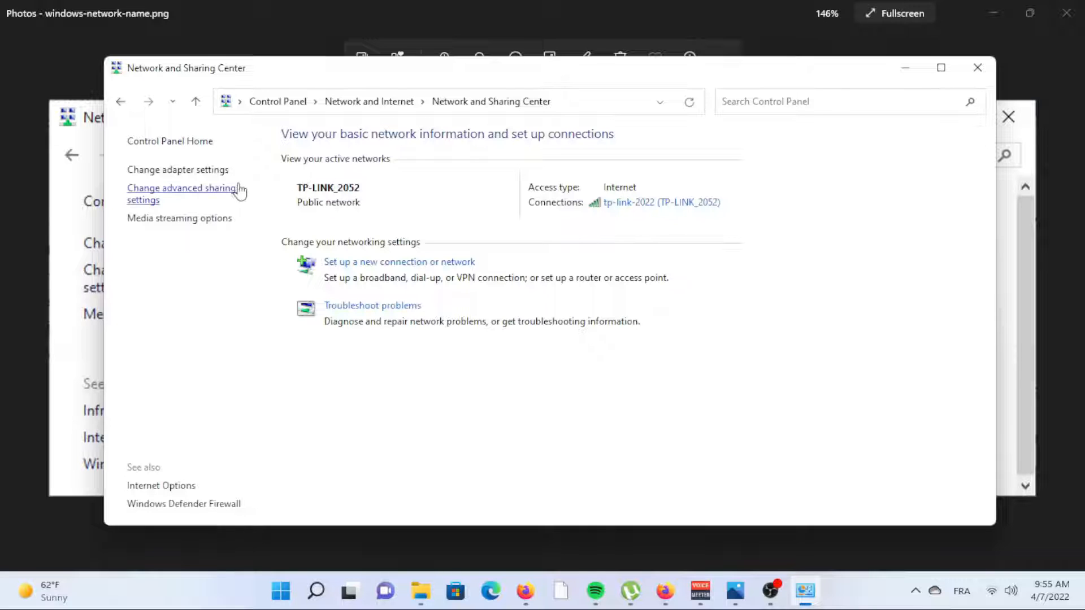
pyautogui.click(178, 170)
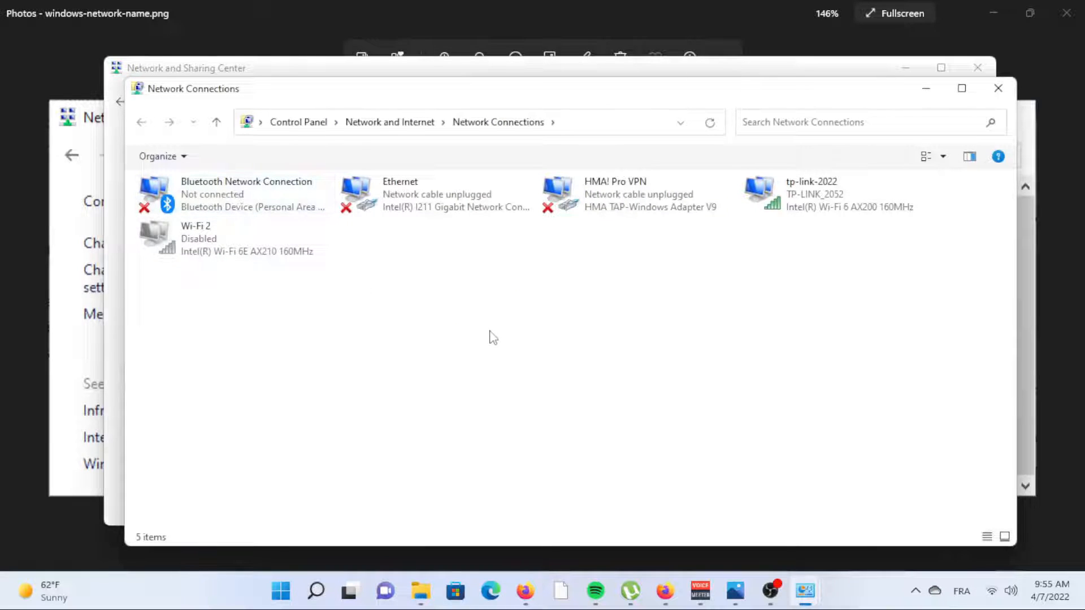
# Start renaming the tp-link-2022 Wi-Fi connection via its right-click Rename command.
pyautogui.click(837, 193)
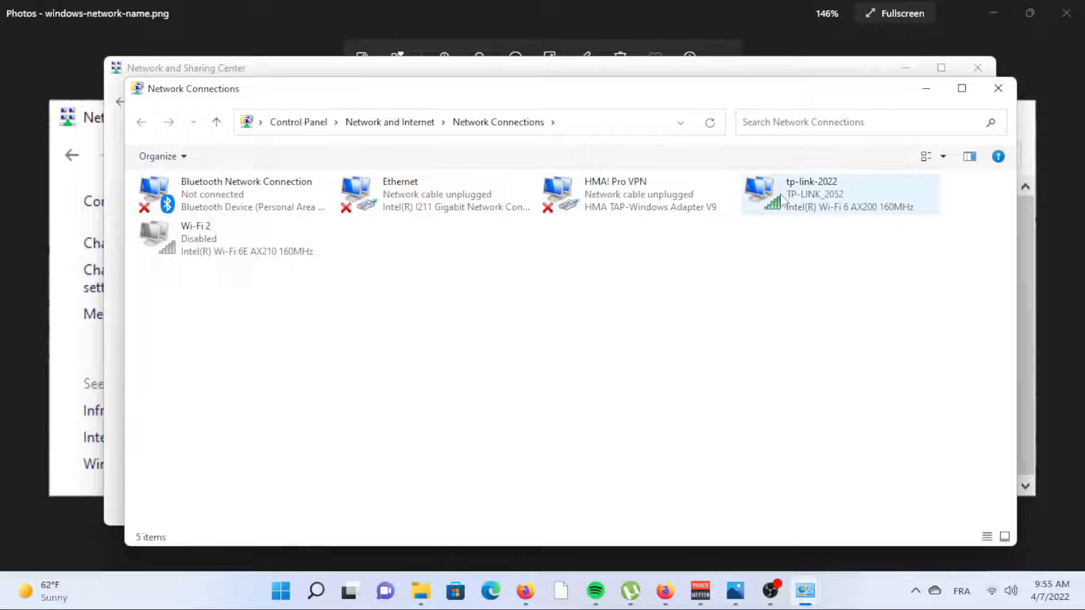
pyautogui.rightClick(809, 193)
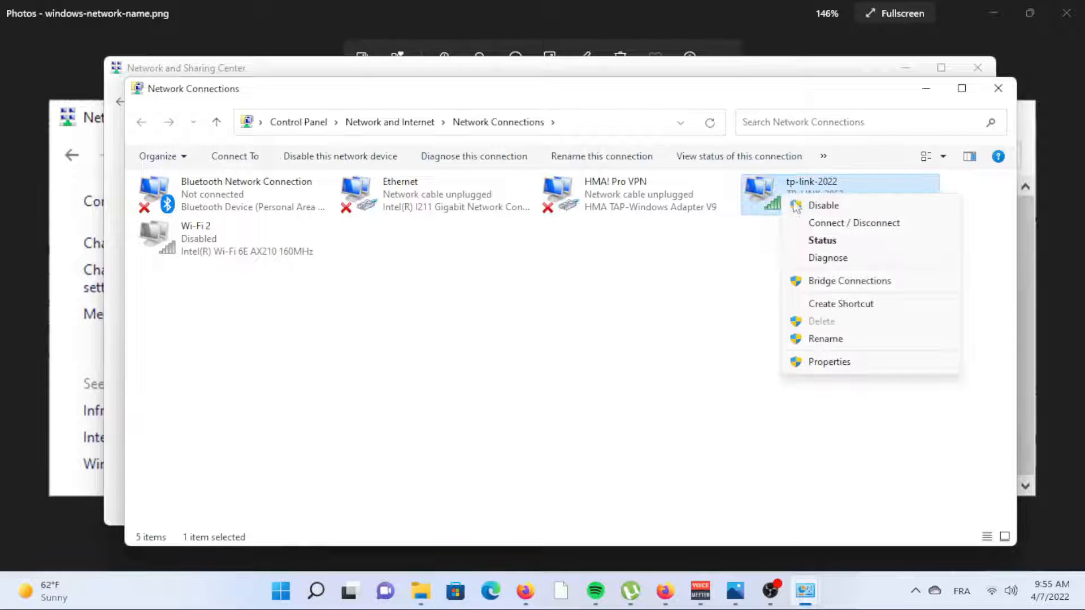
pyautogui.click(825, 338)
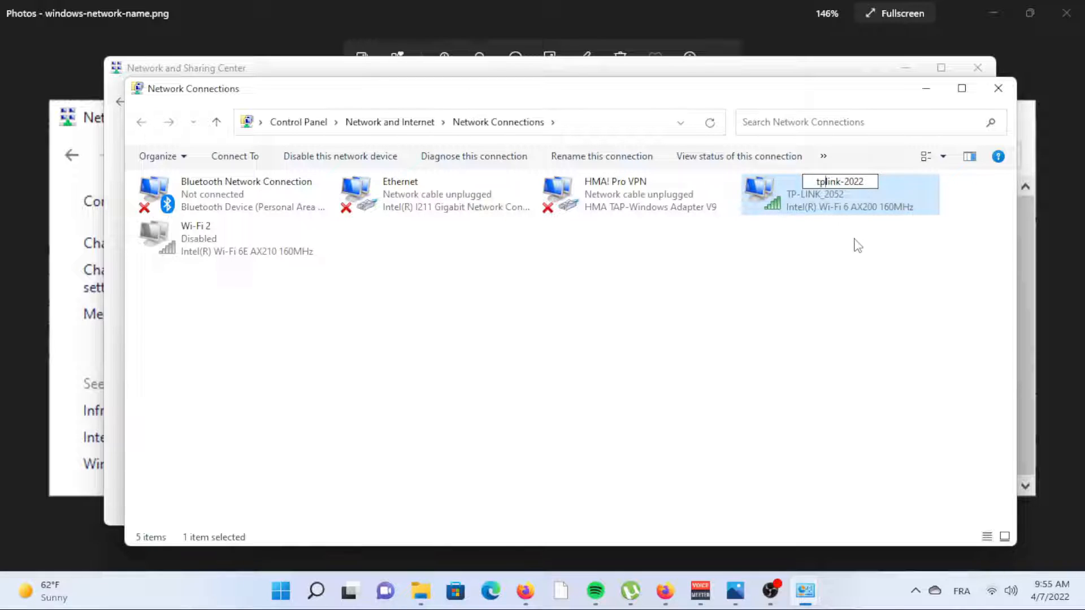
pyautogui.write('/')
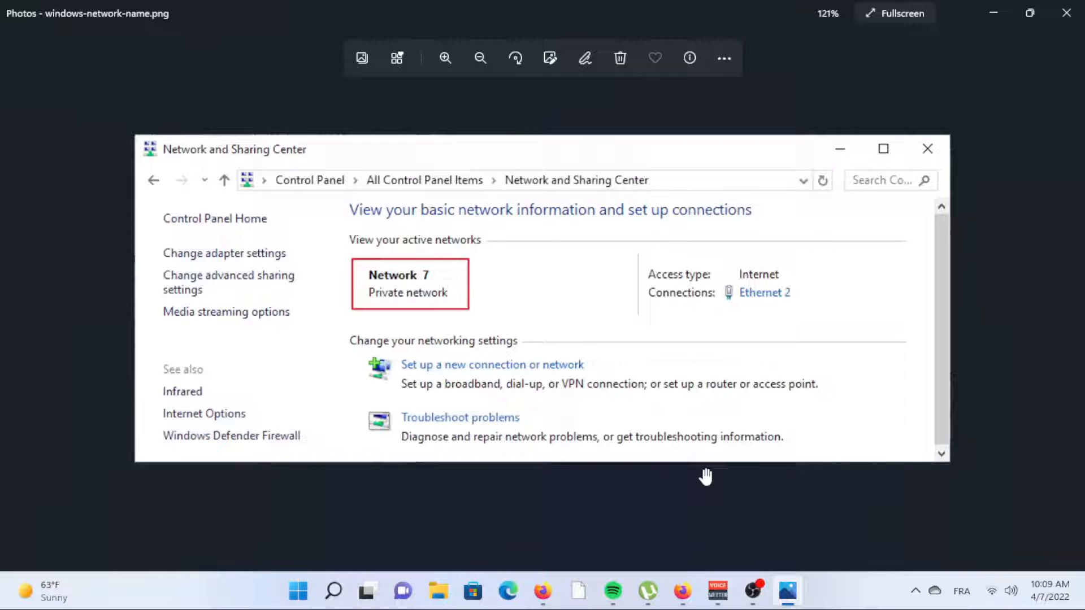
pyautogui.moveTo(684, 495)
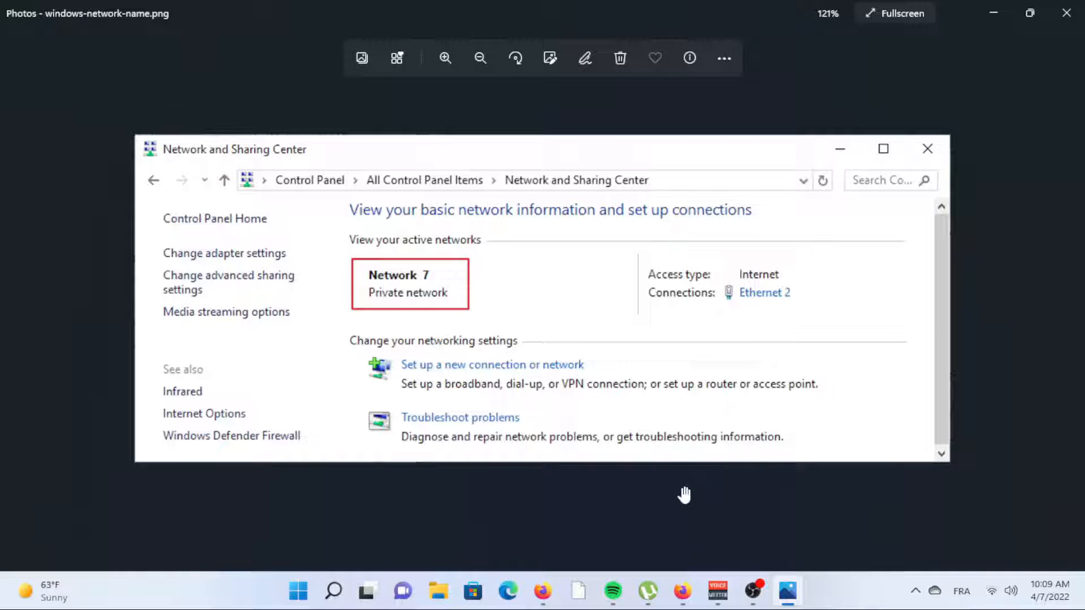
pyautogui.moveTo(298, 591)
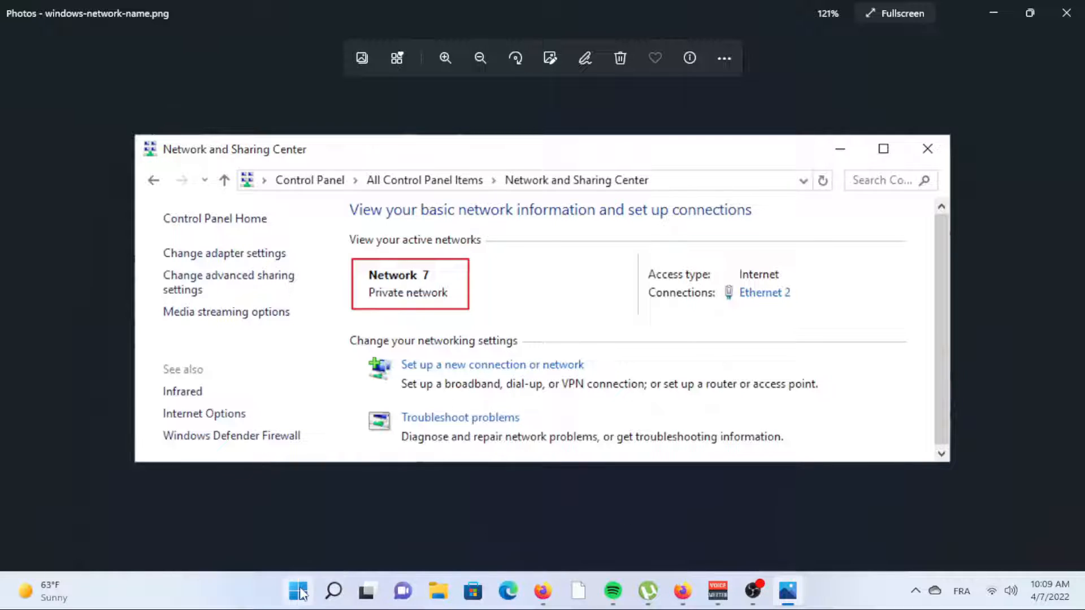
# Launch Registry Editor from Windows search by searching 'registry Editor'.
pyautogui.click(297, 591)
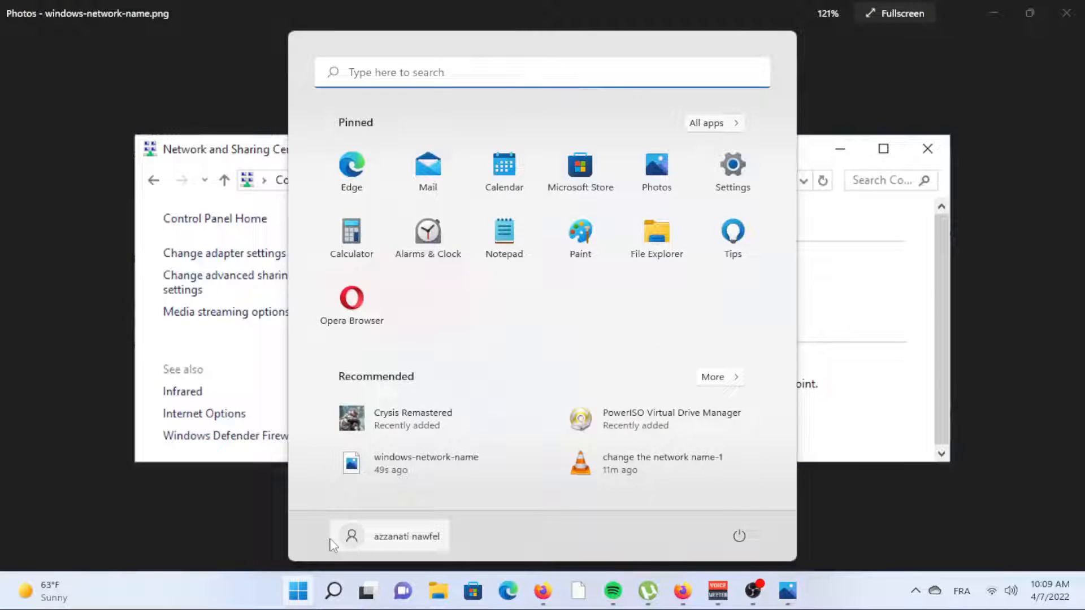
pyautogui.click(332, 591)
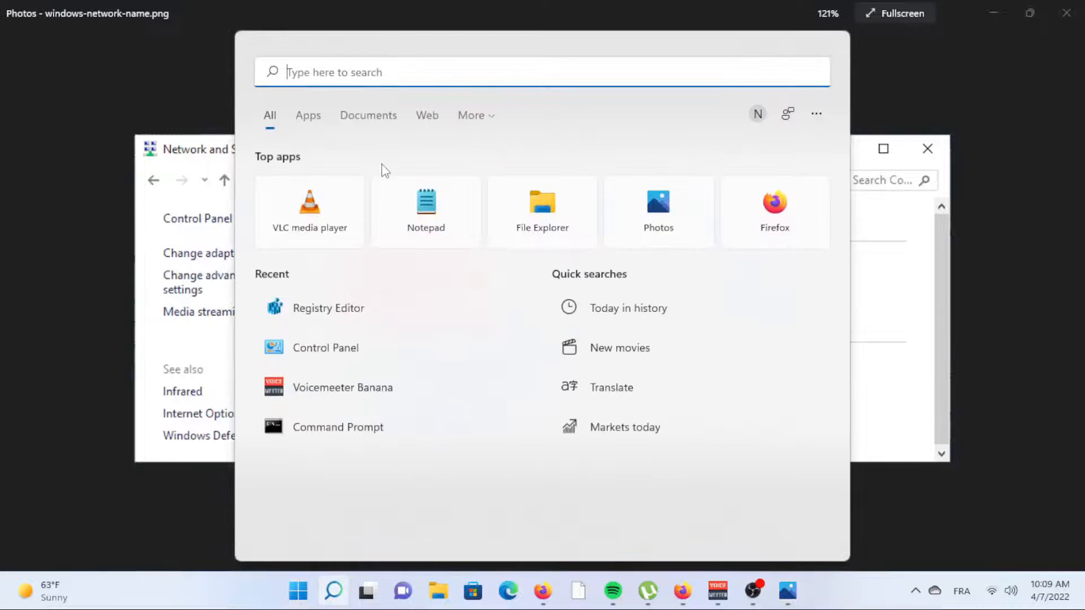
pyautogui.write('registry Editor')
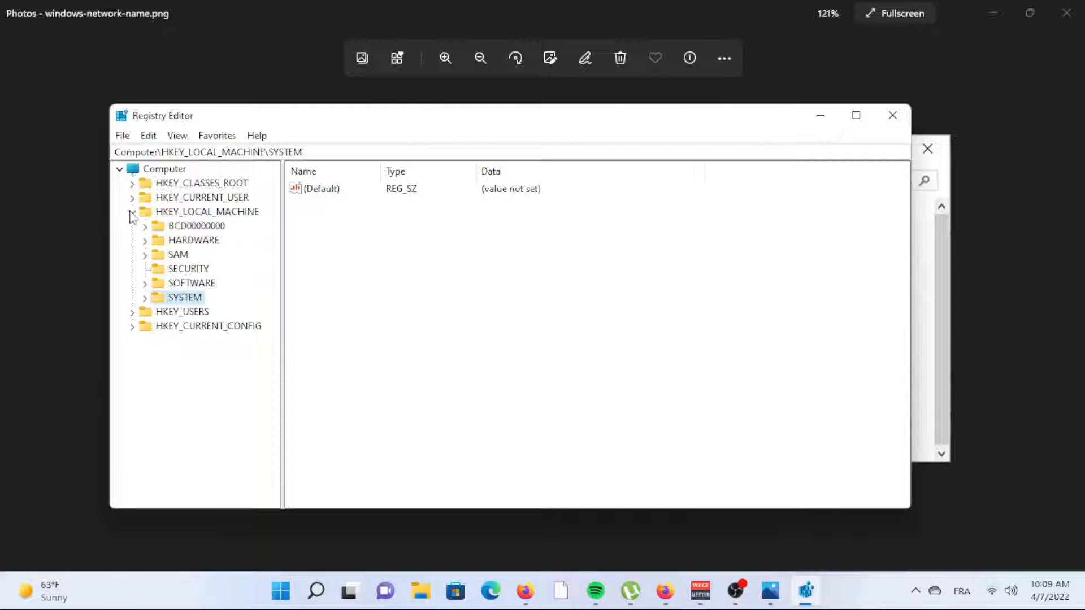
# Navigate HKEY_LOCAL_MACHINE to the {4D36E972-E325-11CE-BFC1-08002BE10318} network key and expand its adapter subkeys.
pyautogui.click(131, 212)
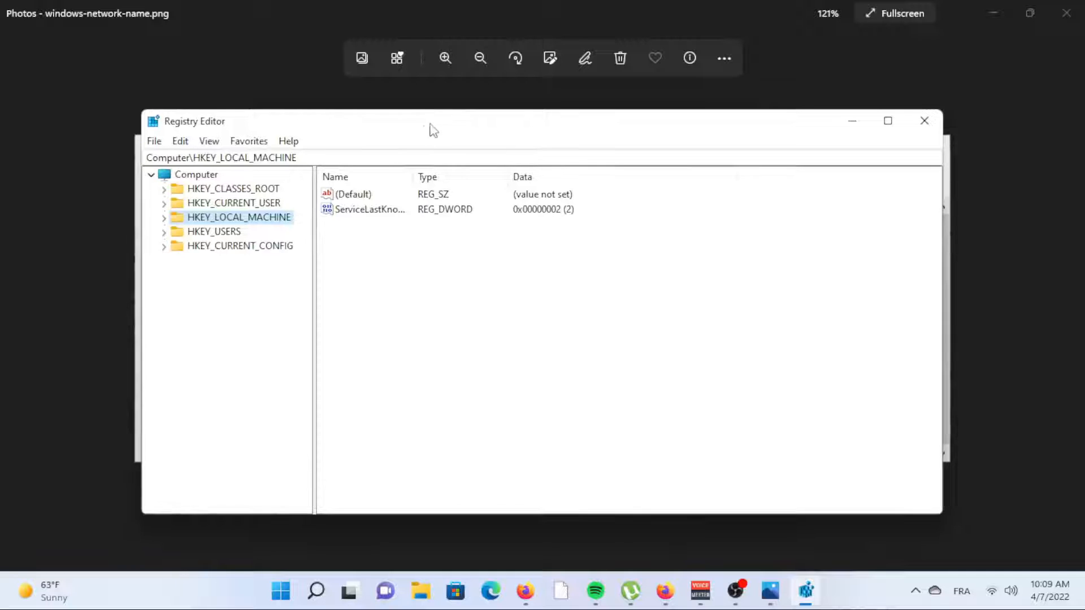
pyautogui.moveTo(296, 201)
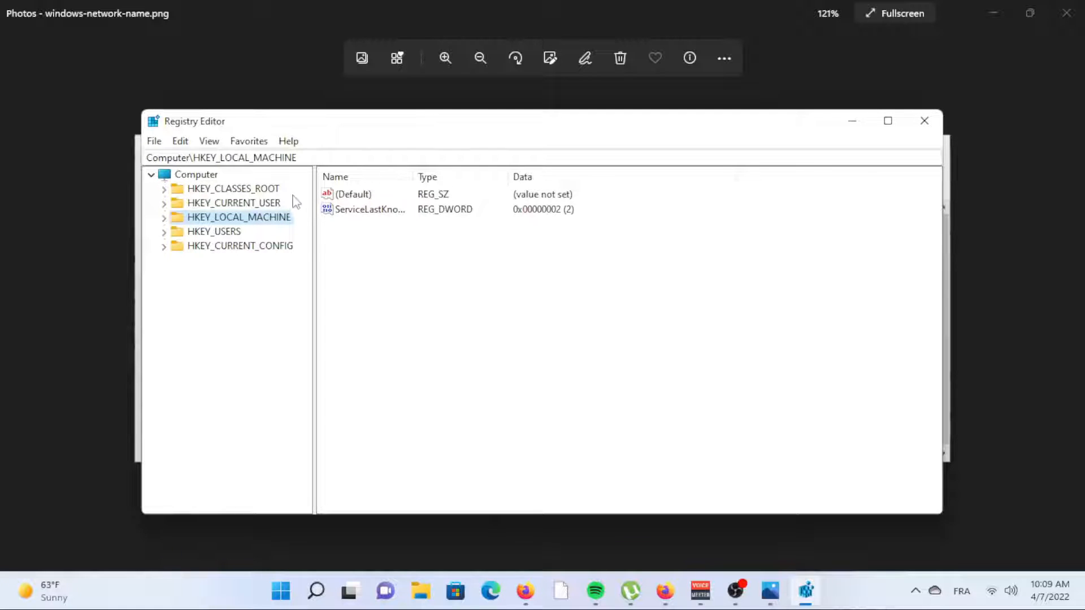
pyautogui.moveTo(165, 217)
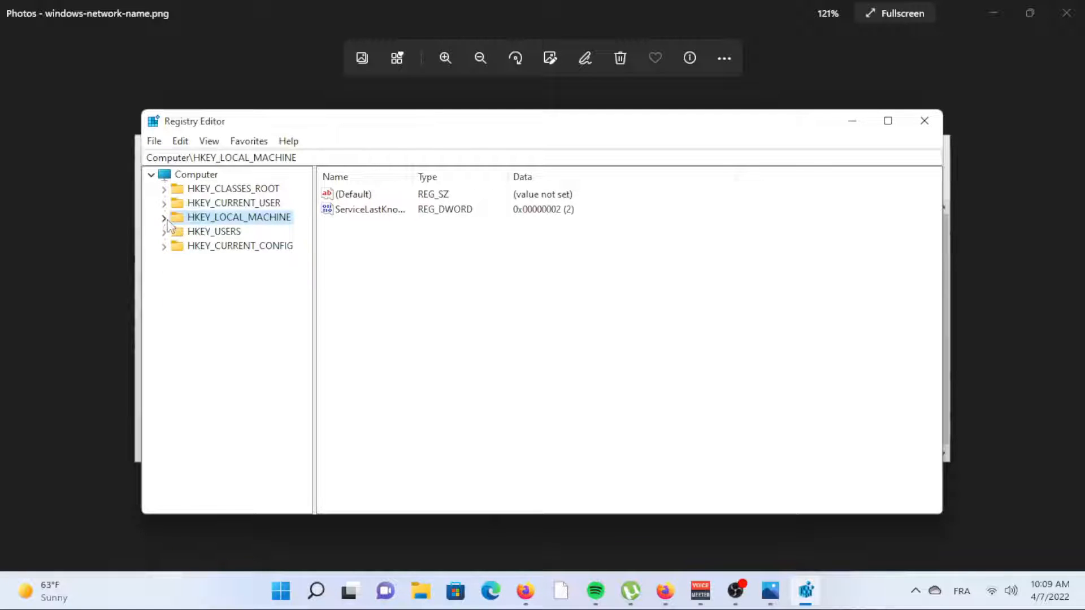
pyautogui.click(164, 217)
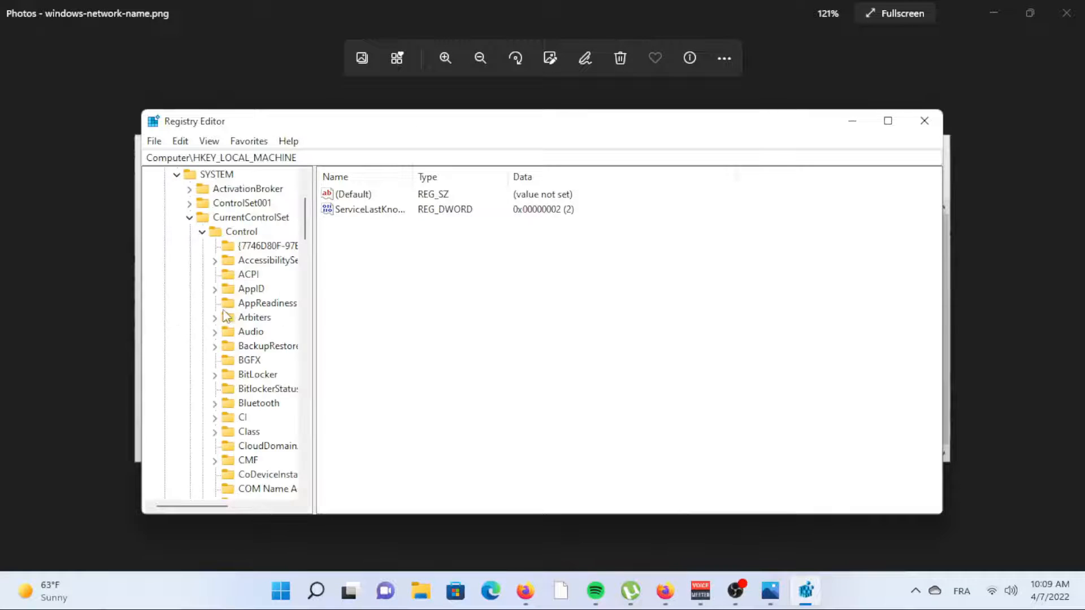
pyautogui.scroll(-3)
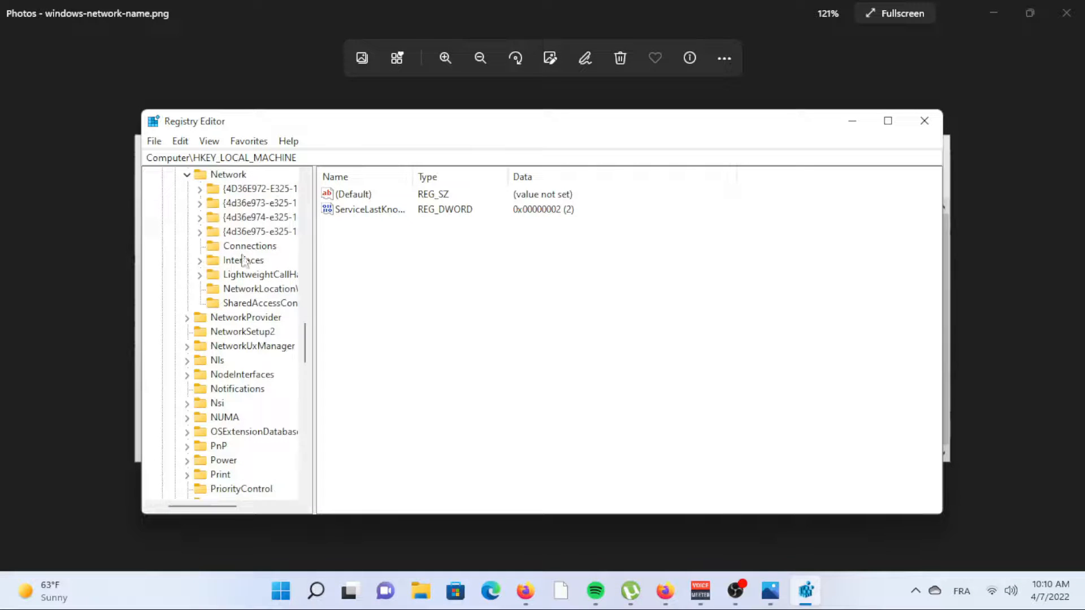
pyautogui.click(259, 188)
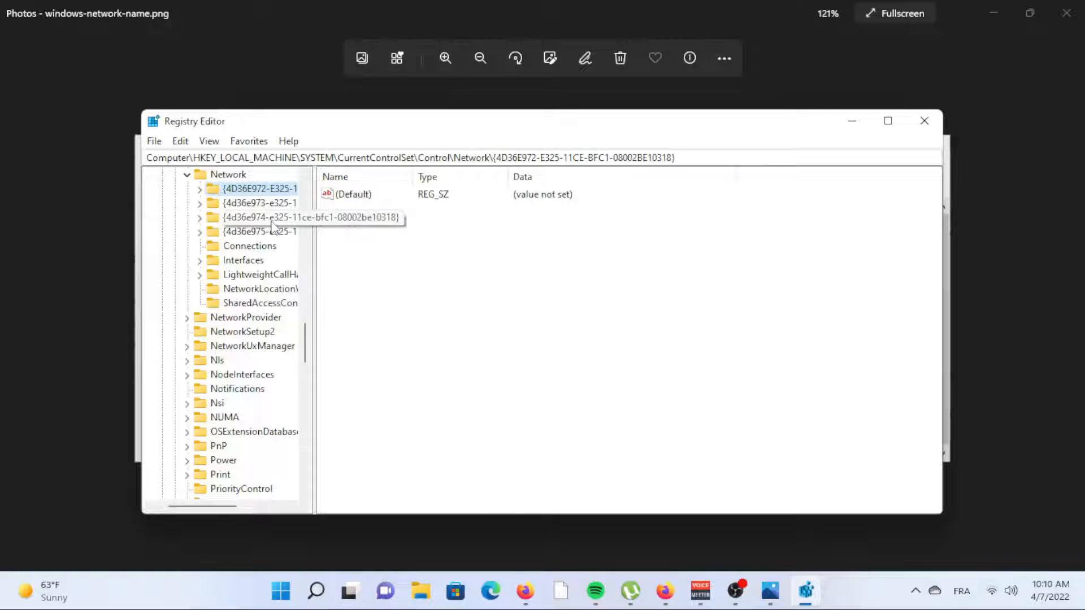
pyautogui.moveTo(202, 192)
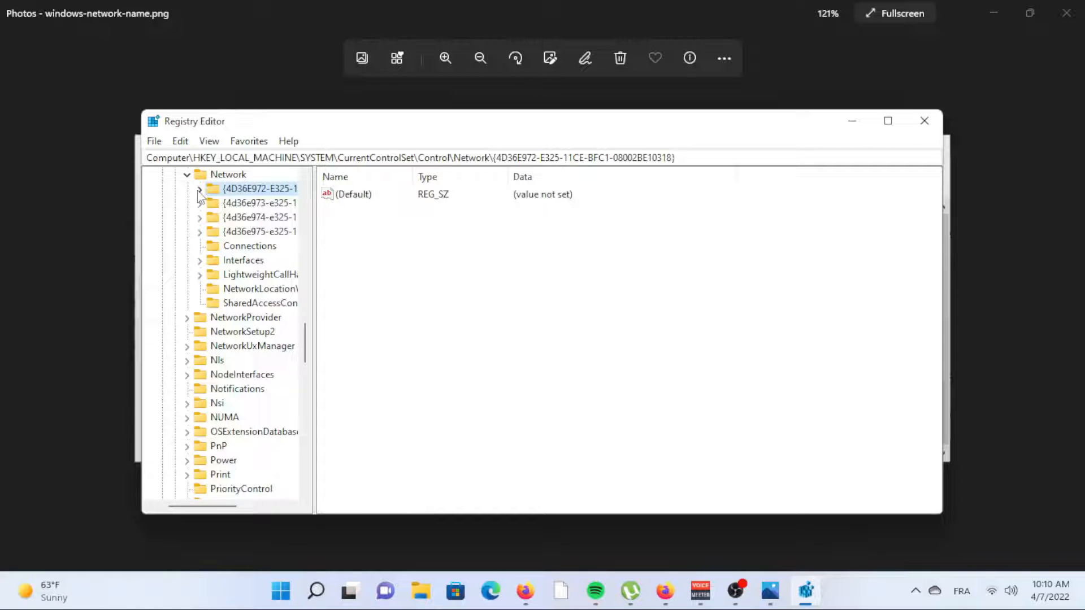
pyautogui.click(199, 189)
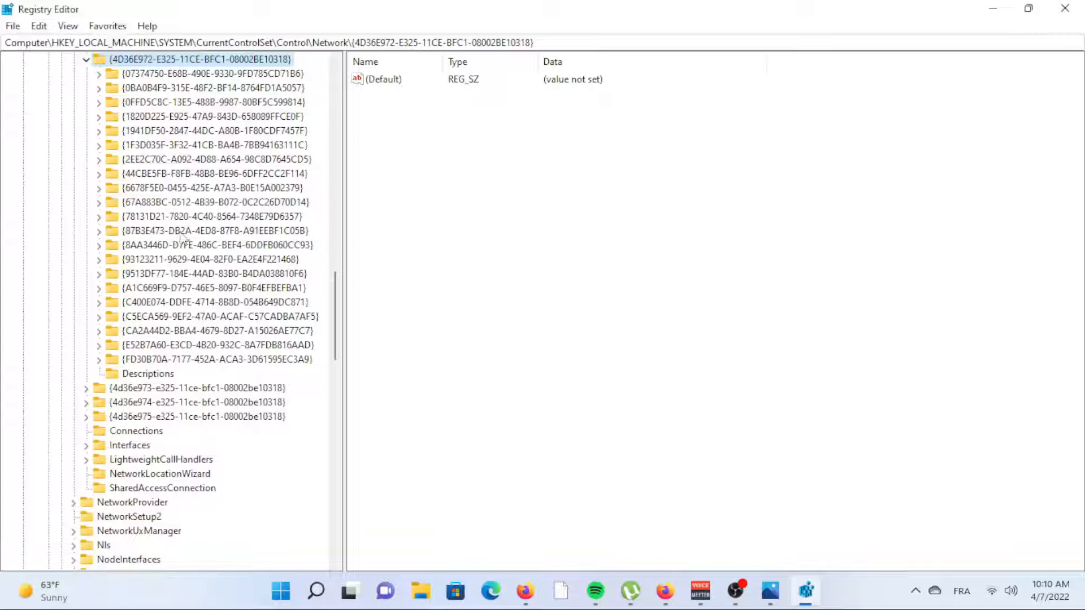
# Show the Connection values of adapter {07374750-E68B-490E-9330-9FD785CD71B6} and begin editing its Name value '6to4 Adapter'.
pyautogui.click(98, 74)
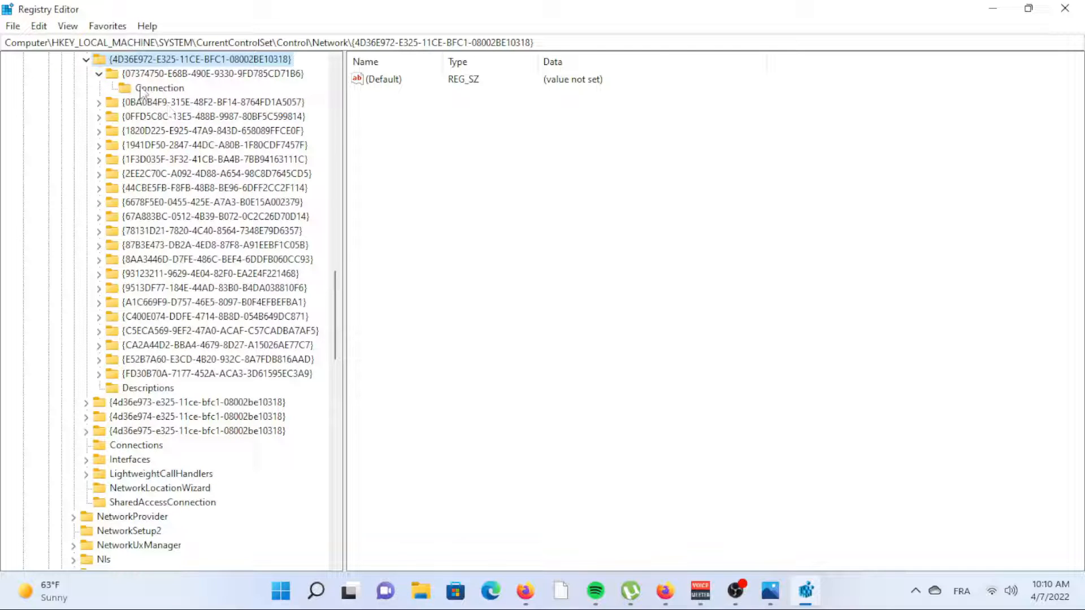
pyautogui.click(159, 88)
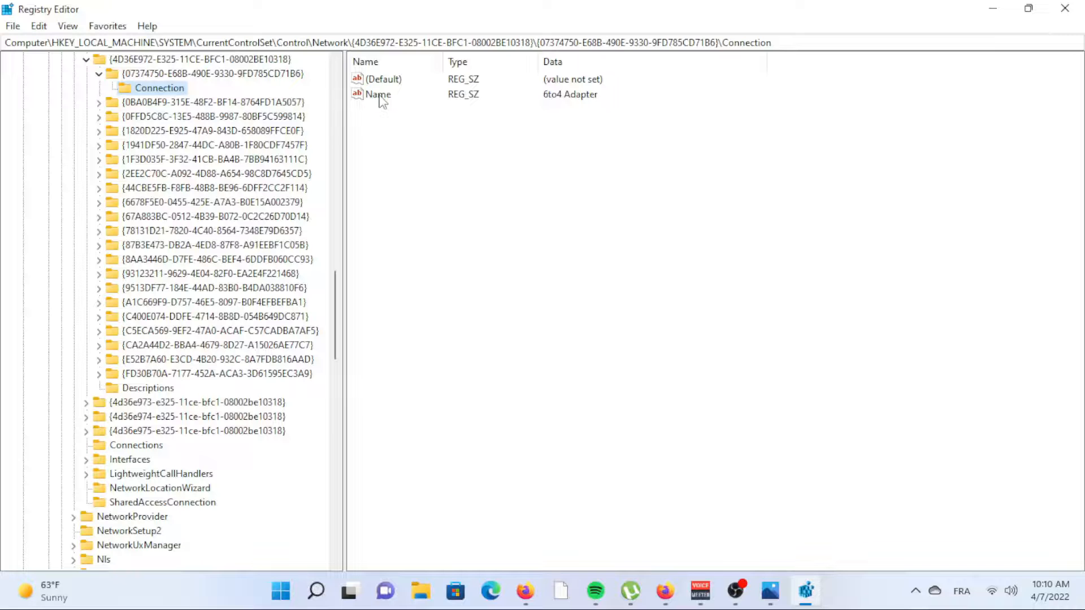
pyautogui.doubleClick(377, 94)
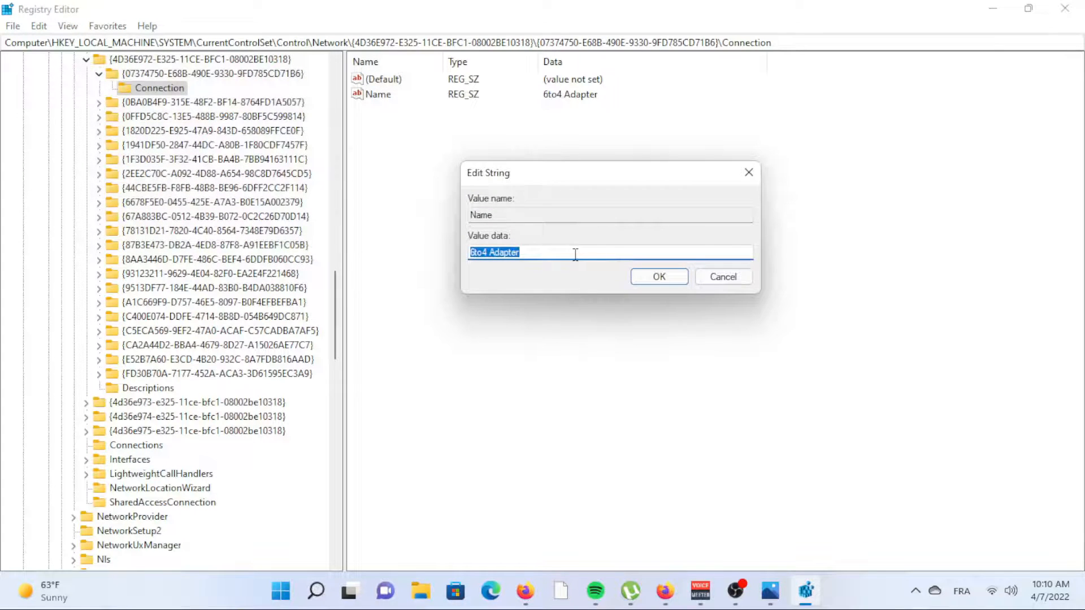
pyautogui.moveTo(498, 316)
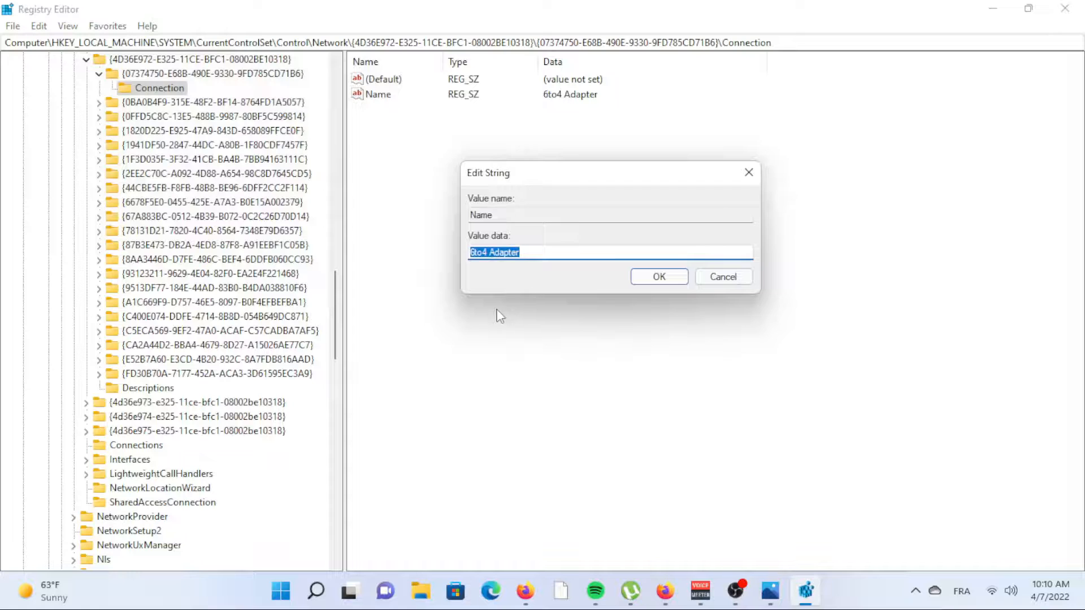
# Interact with the Edit String dialog for the Name value, leaving '6to4 Adapter' unchanged.
pyautogui.click(609, 215)
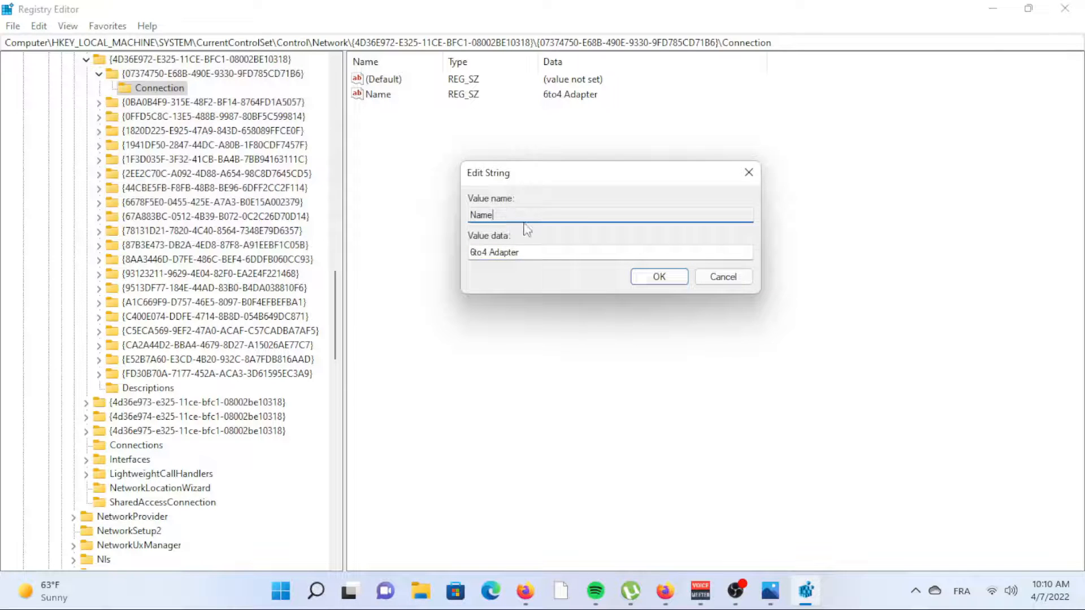